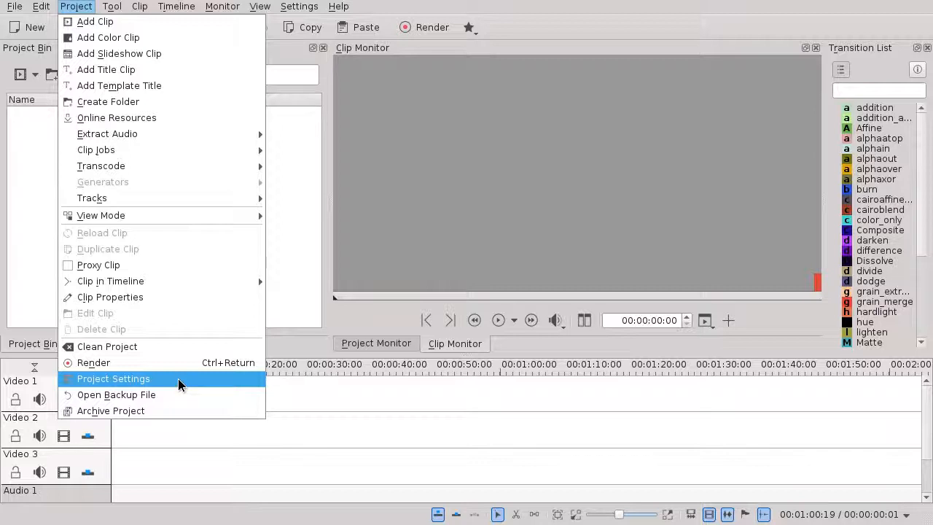
# Enable proxy clips and audio thumbnails in Project Settings and confirm.
pyautogui.click(113, 378)
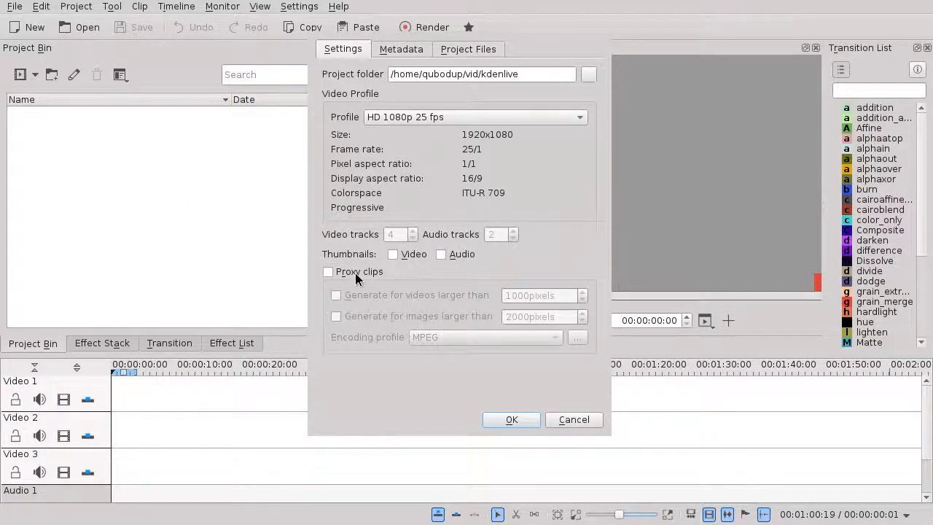
pyautogui.click(327, 272)
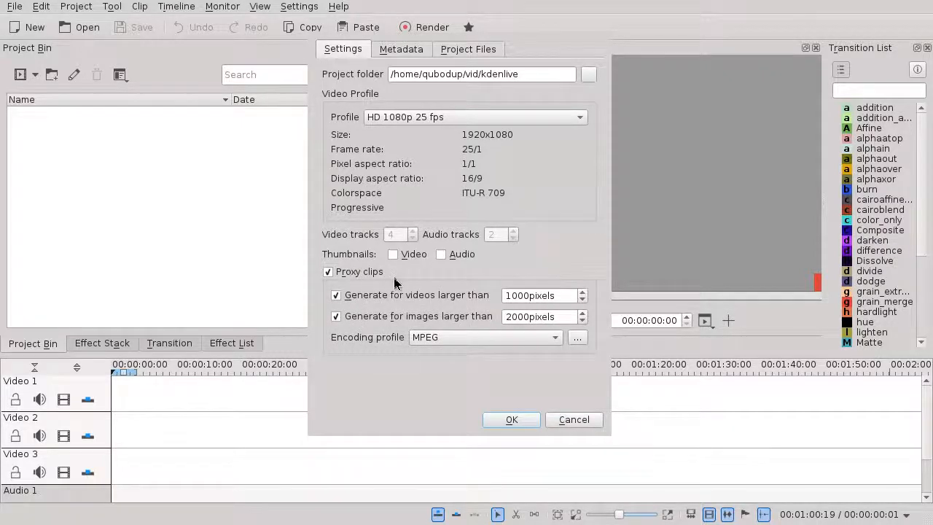
pyautogui.moveTo(427, 272)
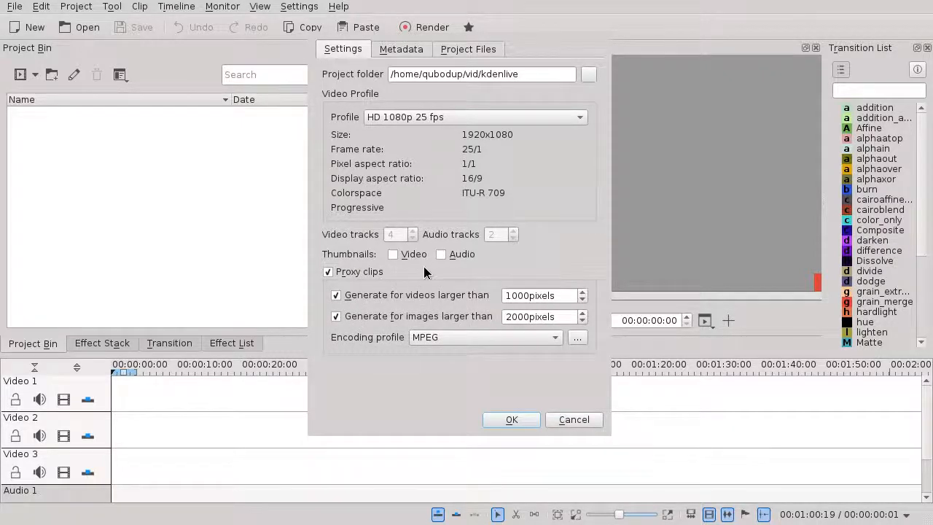
pyautogui.click(441, 253)
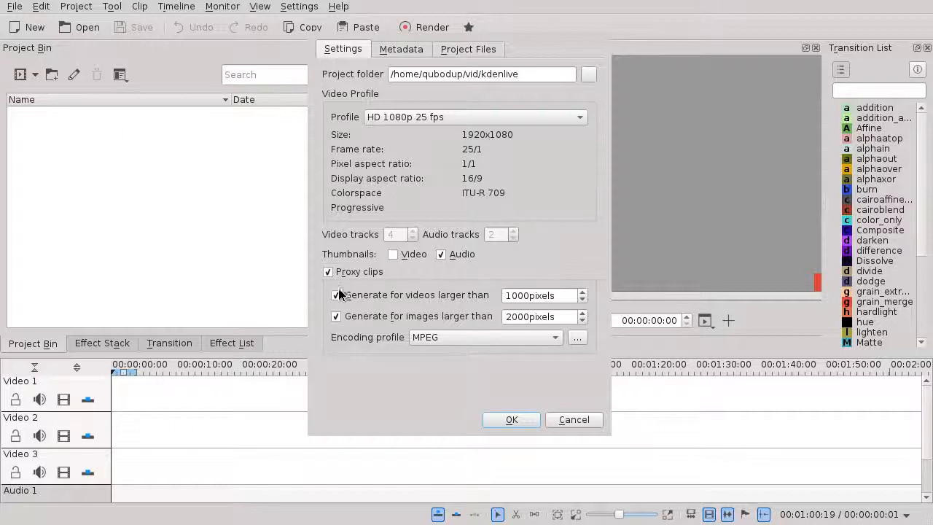
pyautogui.click(511, 419)
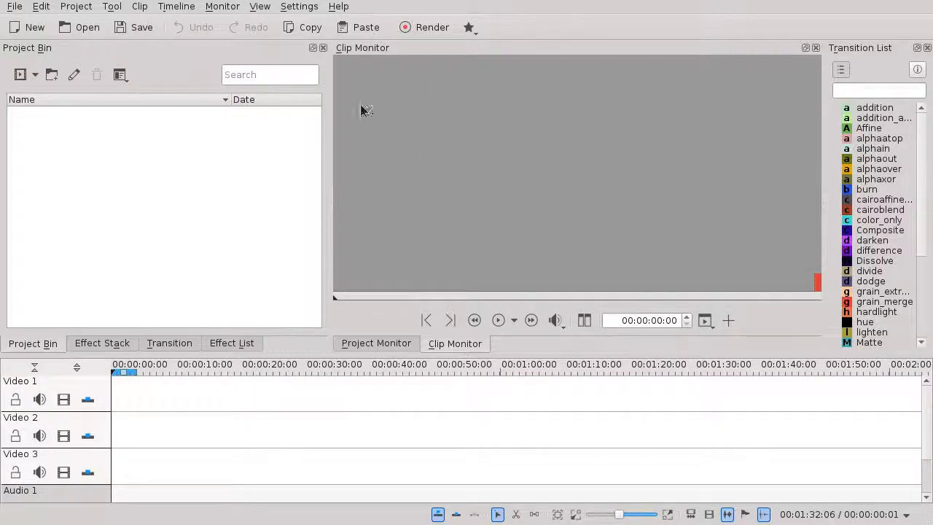
# Quit Kdenlive, saving the changes as test.kdenlive.
pyautogui.click(8, 6)
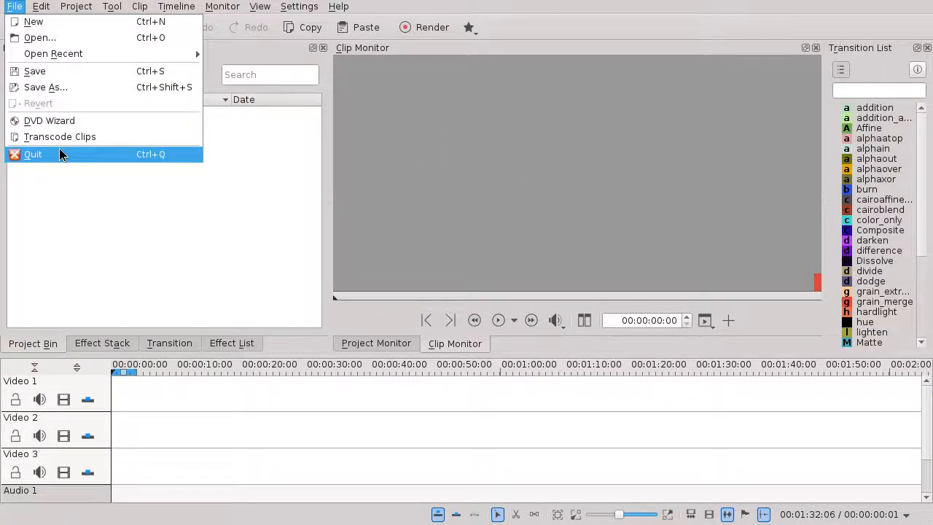
pyautogui.click(33, 154)
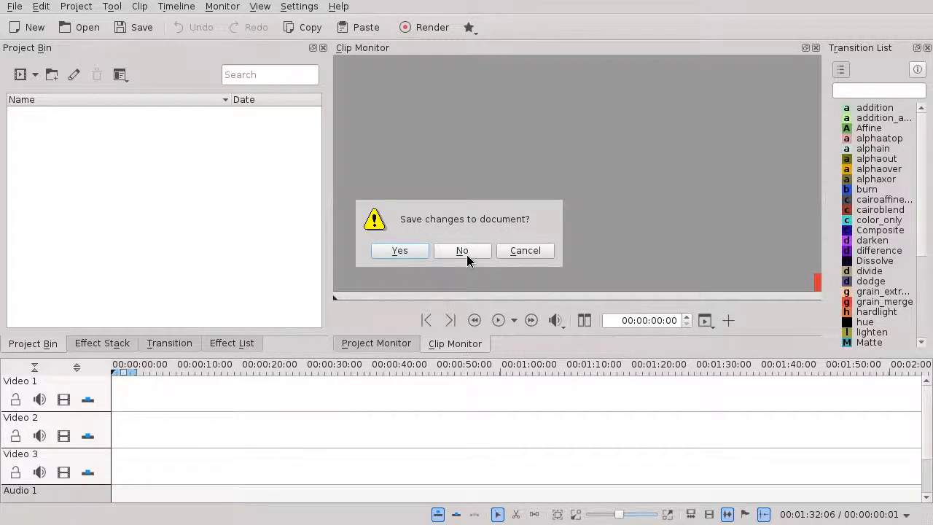
pyautogui.moveTo(399, 252)
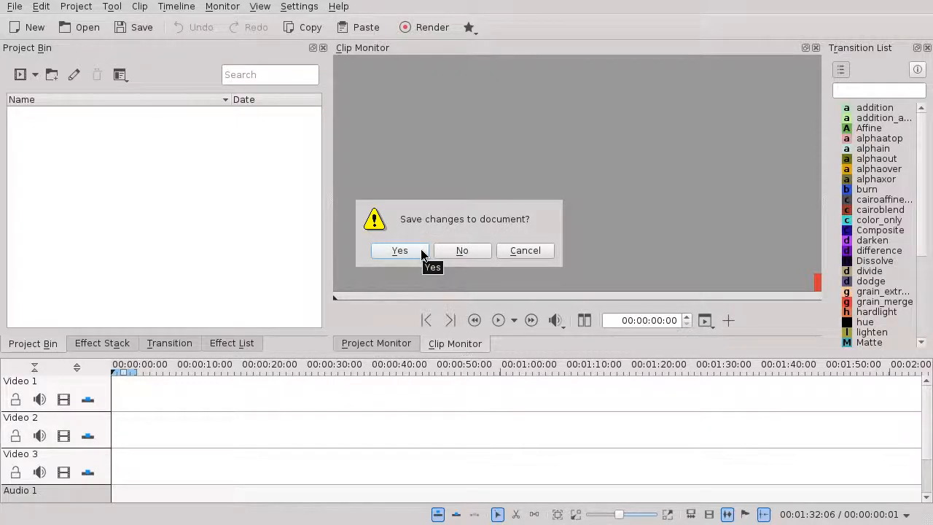
pyautogui.click(399, 250)
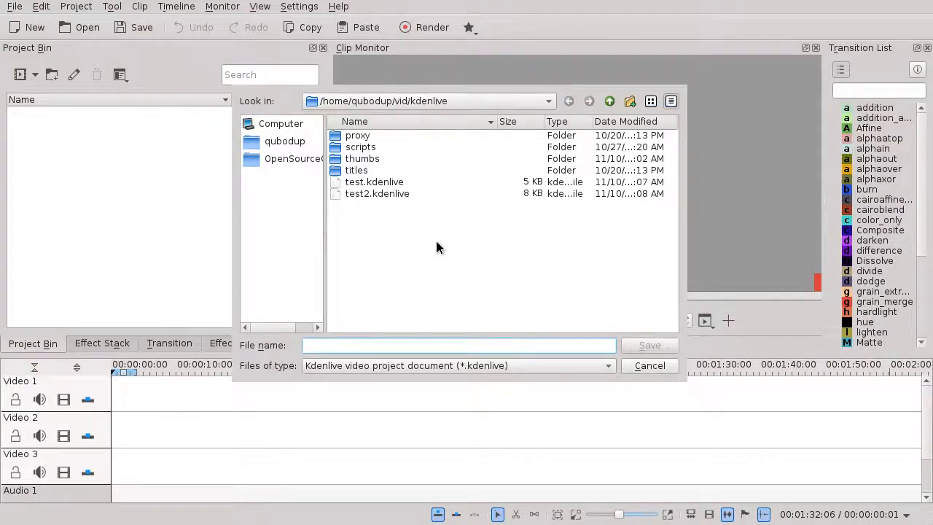
pyautogui.write('te')
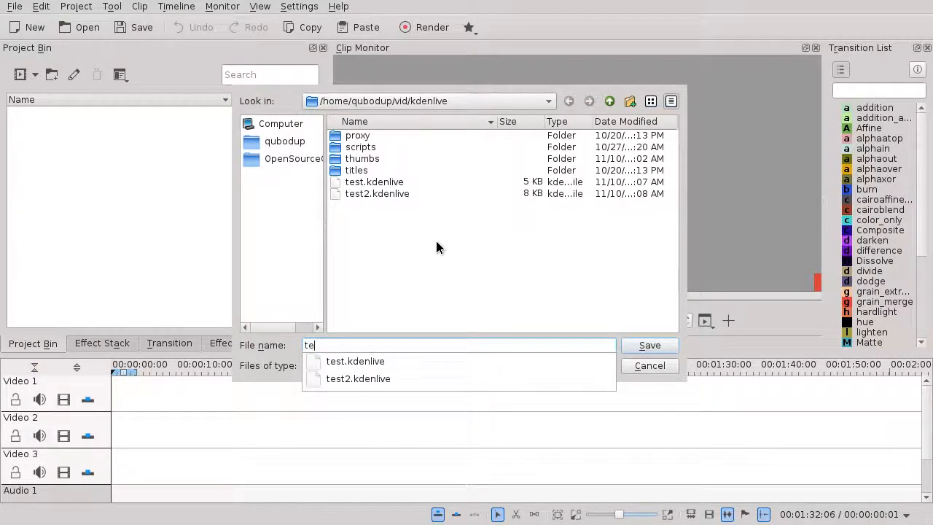
pyautogui.click(649, 346)
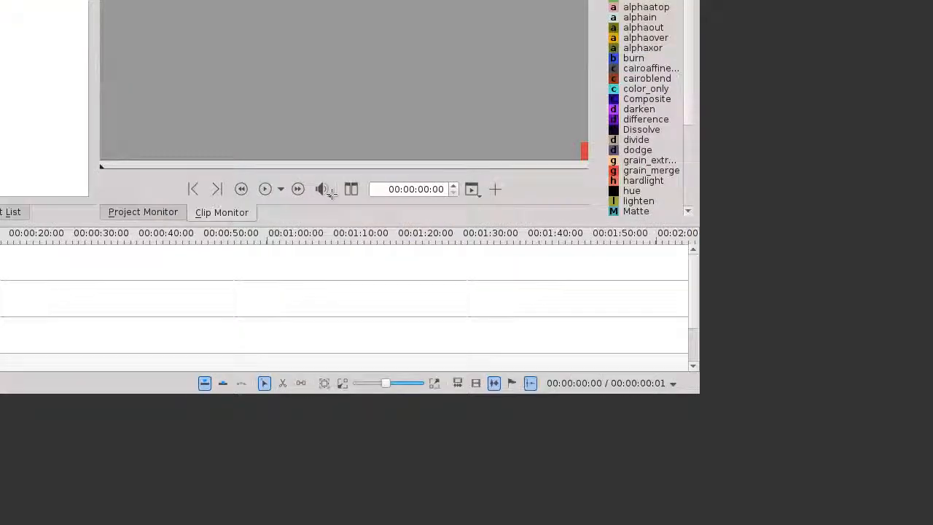
# Open Project Settings in the fresh project to inspect thumbnail and proxy options.
pyautogui.click(76, 5)
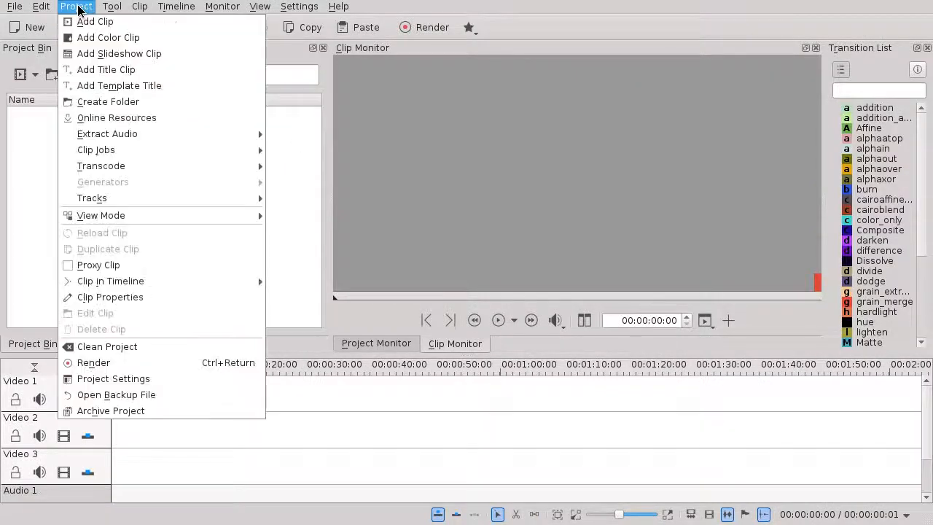
pyautogui.click(113, 378)
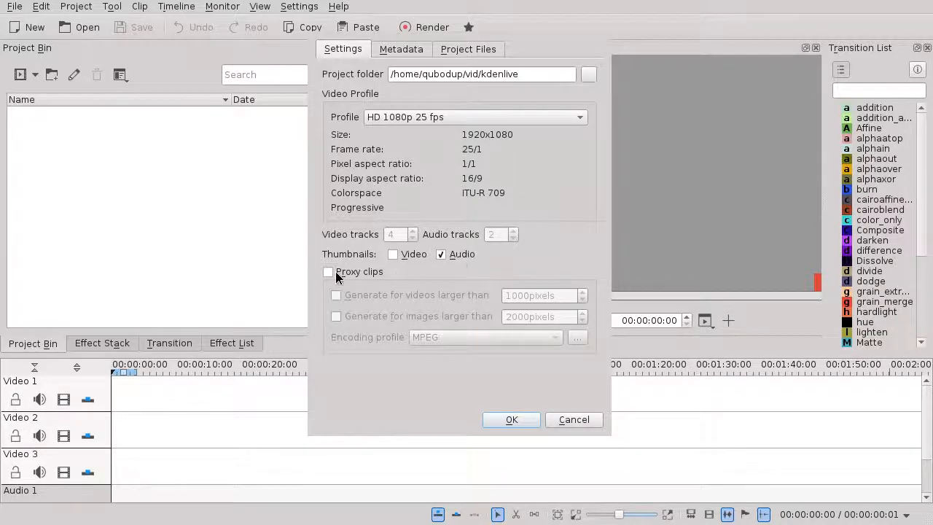
pyautogui.moveTo(574, 419)
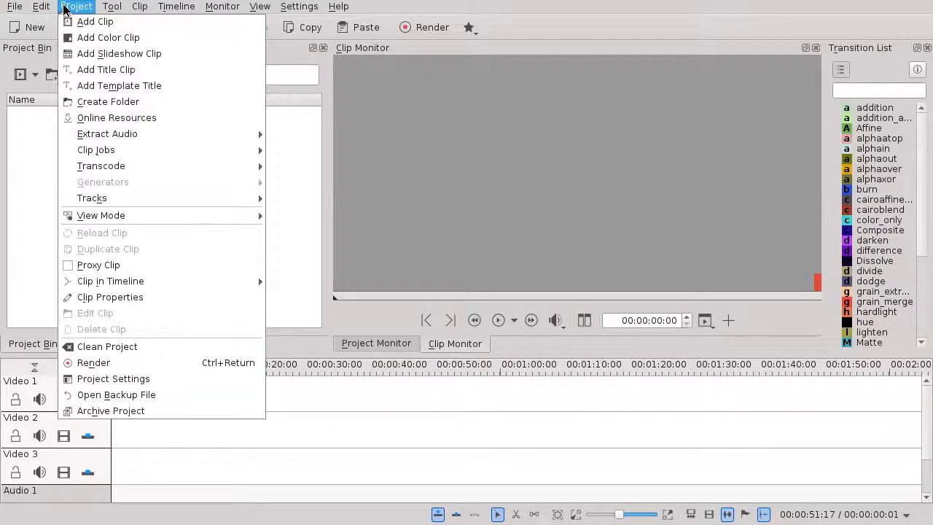
# Close the Project menu and open vid/kdenlive/test.kdenlive from the toolbar.
pyautogui.click(10, 5)
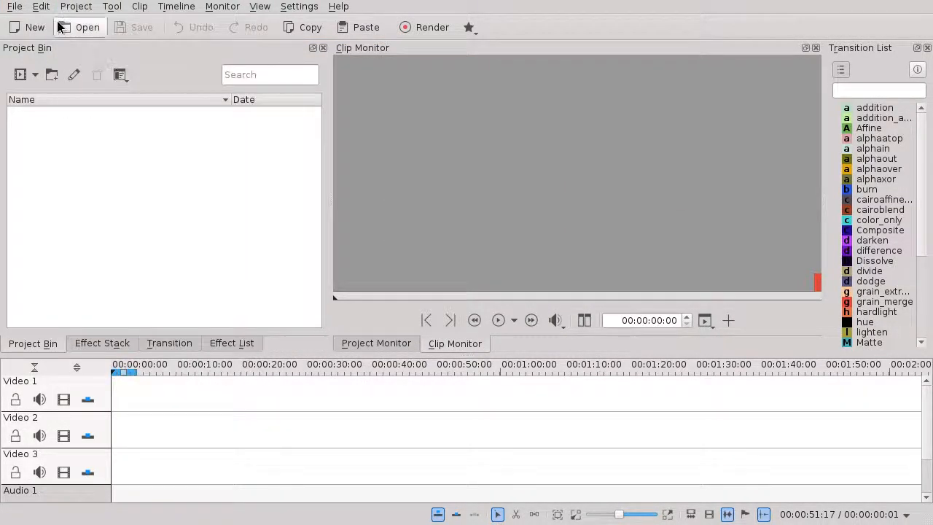
pyautogui.moveTo(114, 35)
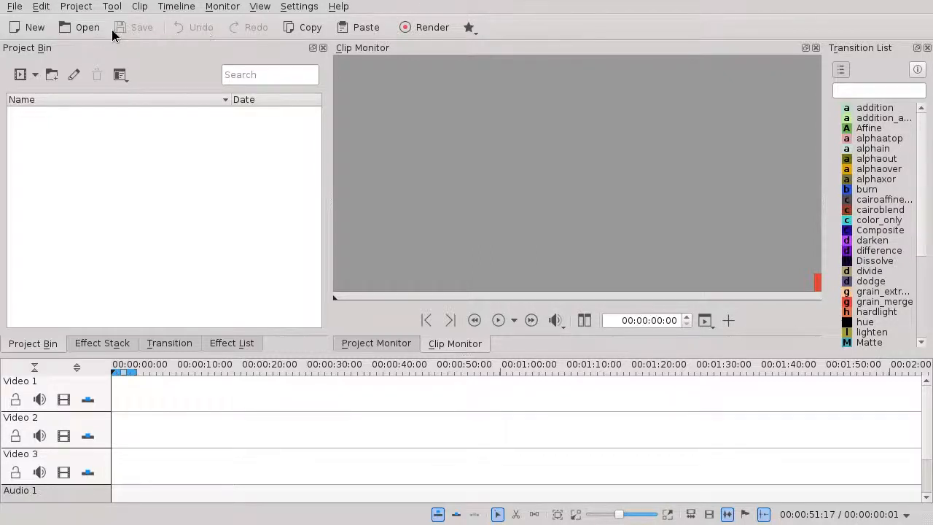
pyautogui.click(80, 28)
pyautogui.write('vid/kdenlive/test.kdenlive')
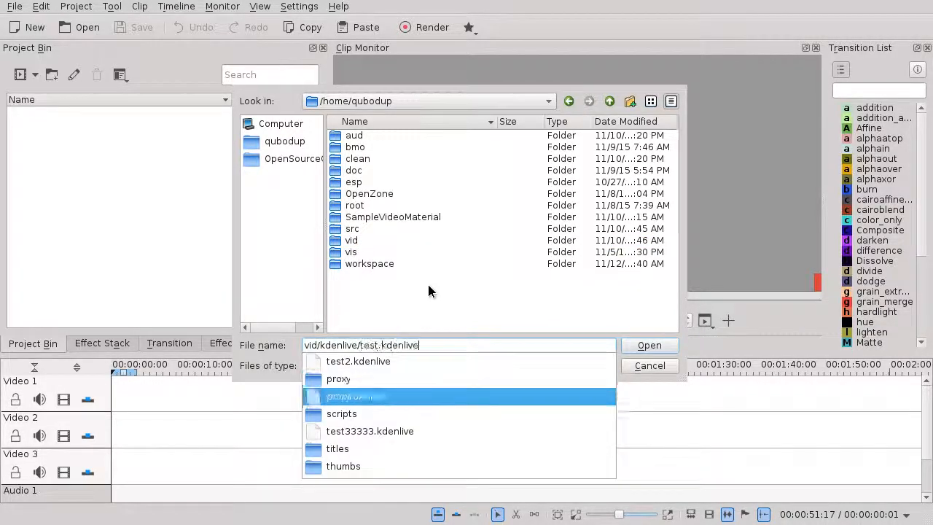
pyautogui.click(650, 345)
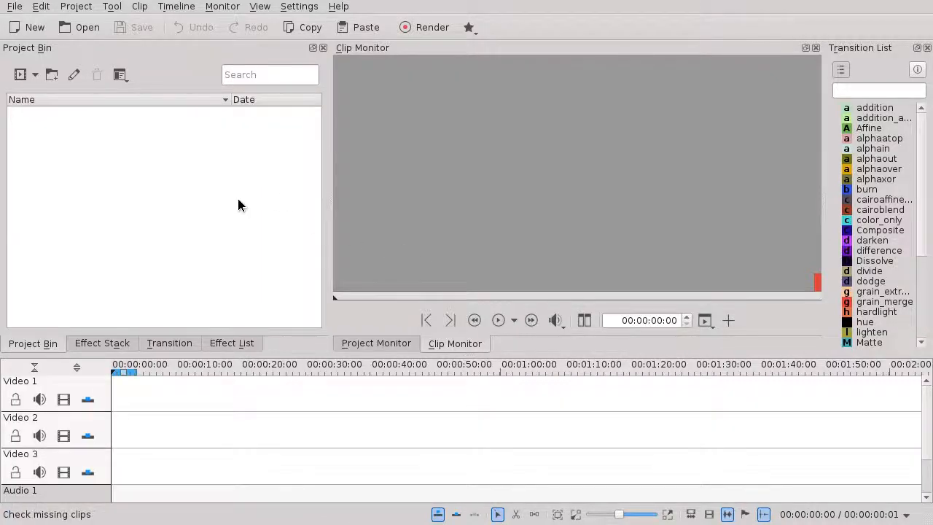
# Open Project Settings, confirm proxy clips enabled, and set encoding profile to x264.
pyautogui.click(75, 6)
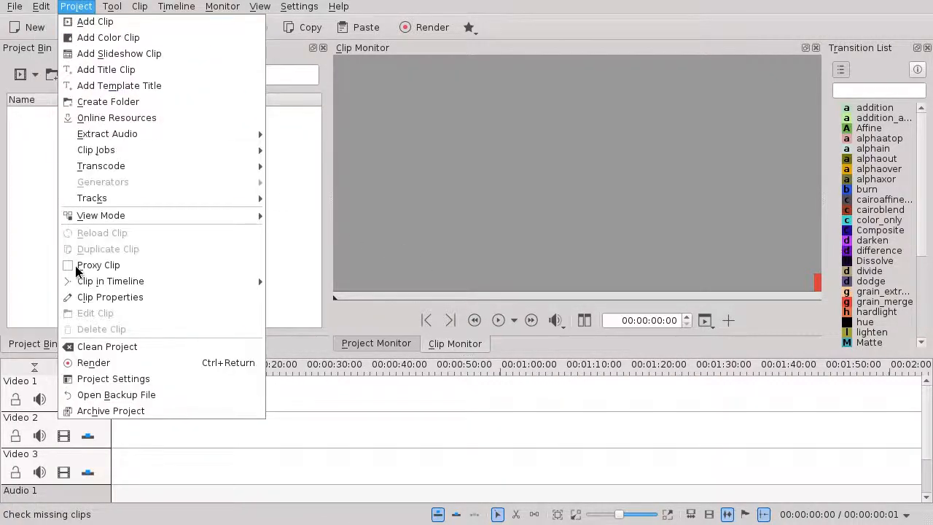
pyautogui.click(113, 378)
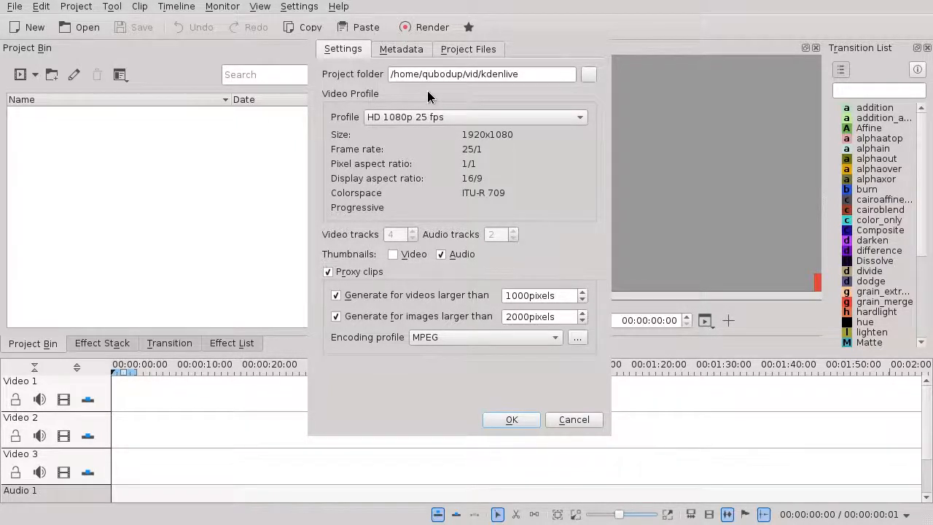
pyautogui.moveTo(418, 271)
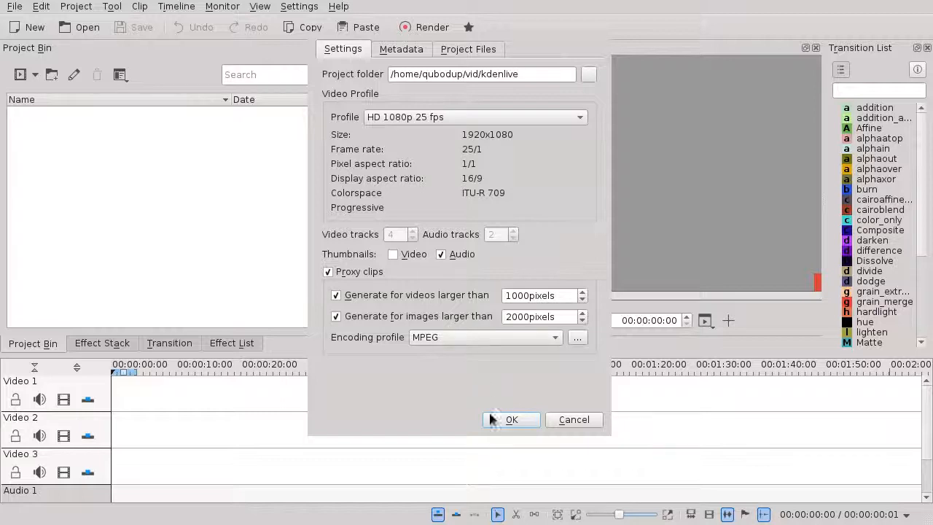
pyautogui.click(483, 337)
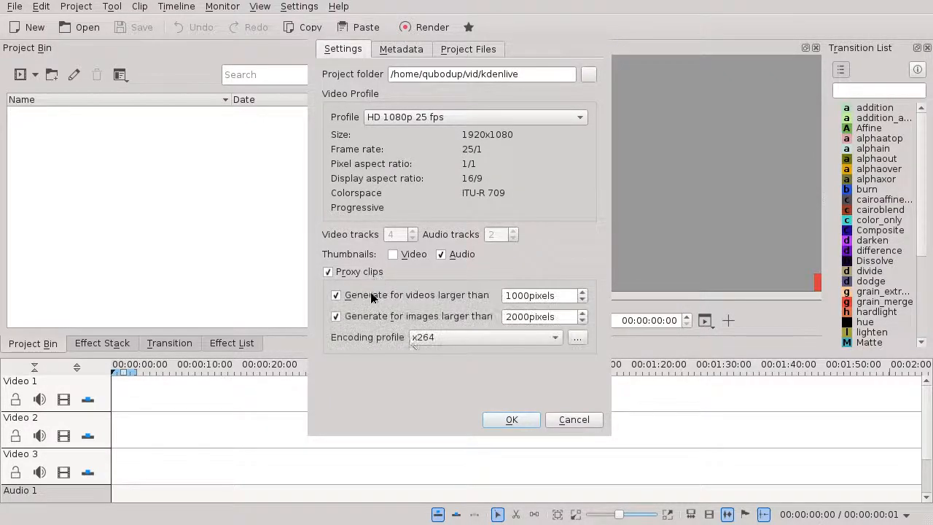
# Confirm the project settings with OK.
pyautogui.click(511, 419)
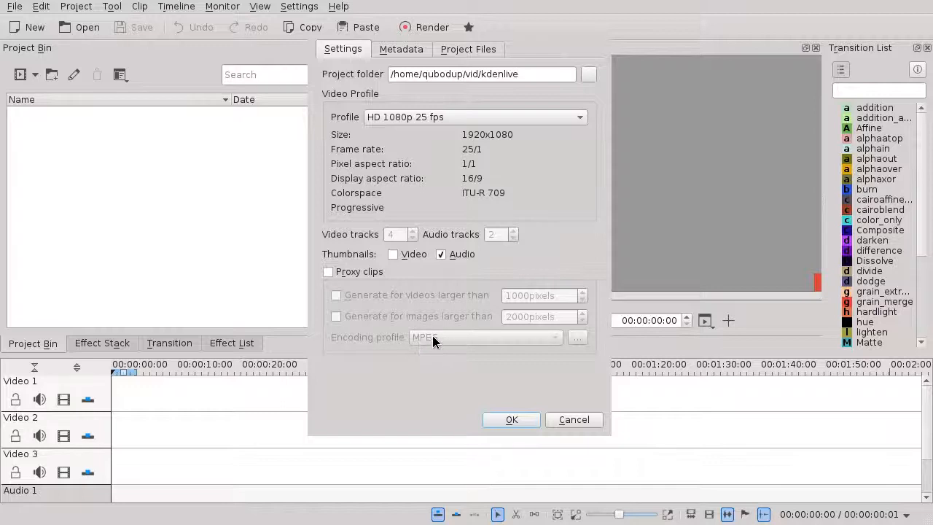
pyautogui.moveTo(599, 443)
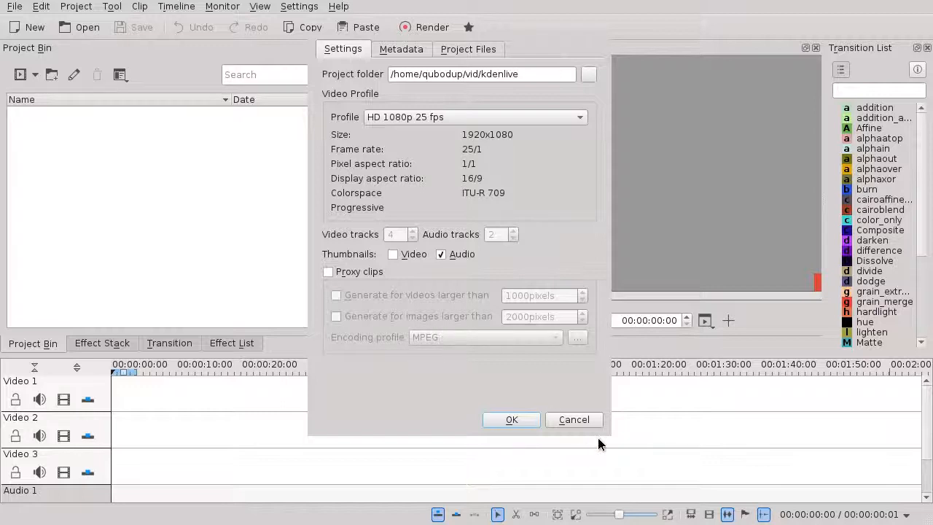
pyautogui.moveTo(583, 365)
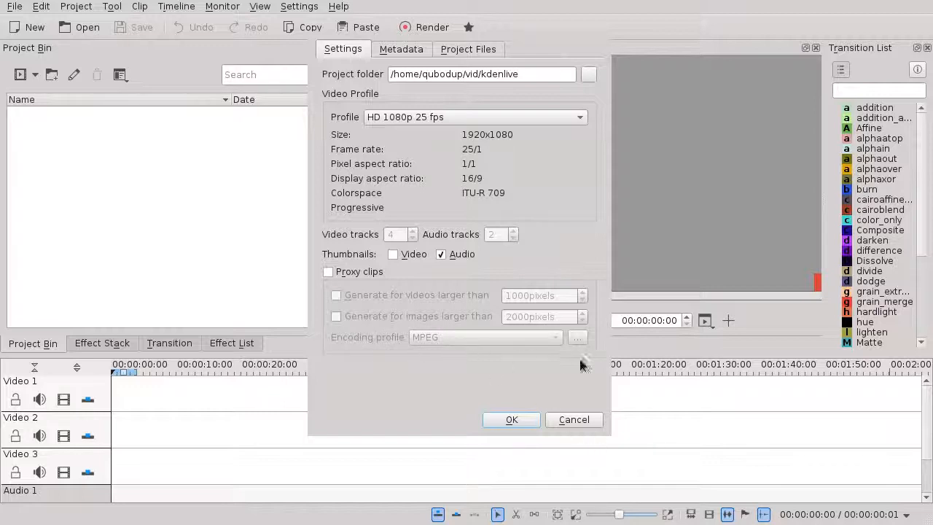